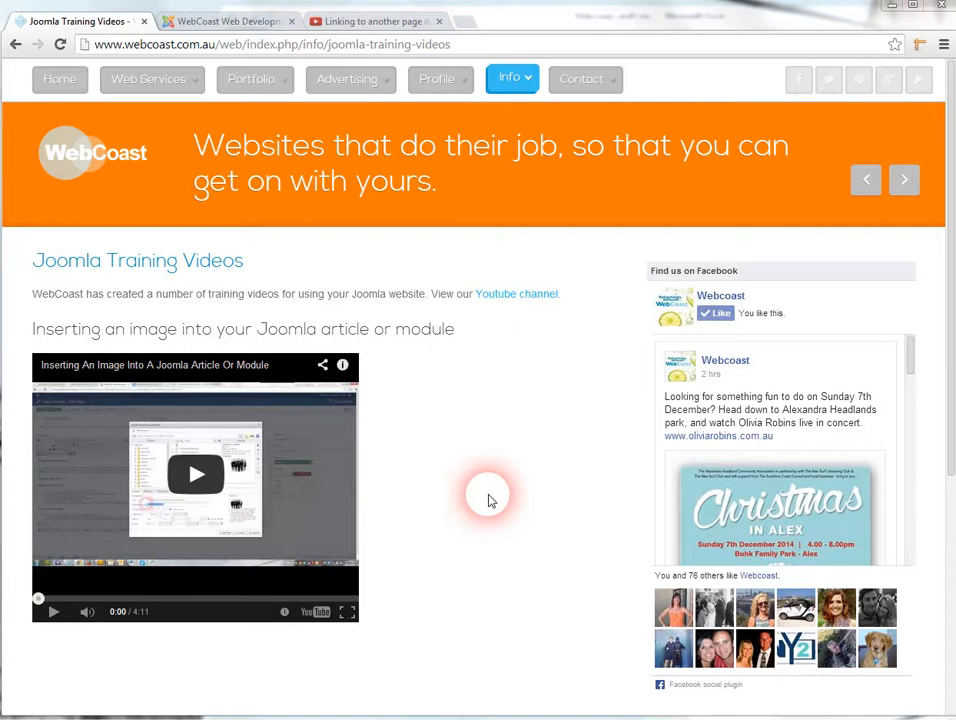
mouse_move(202, 318)
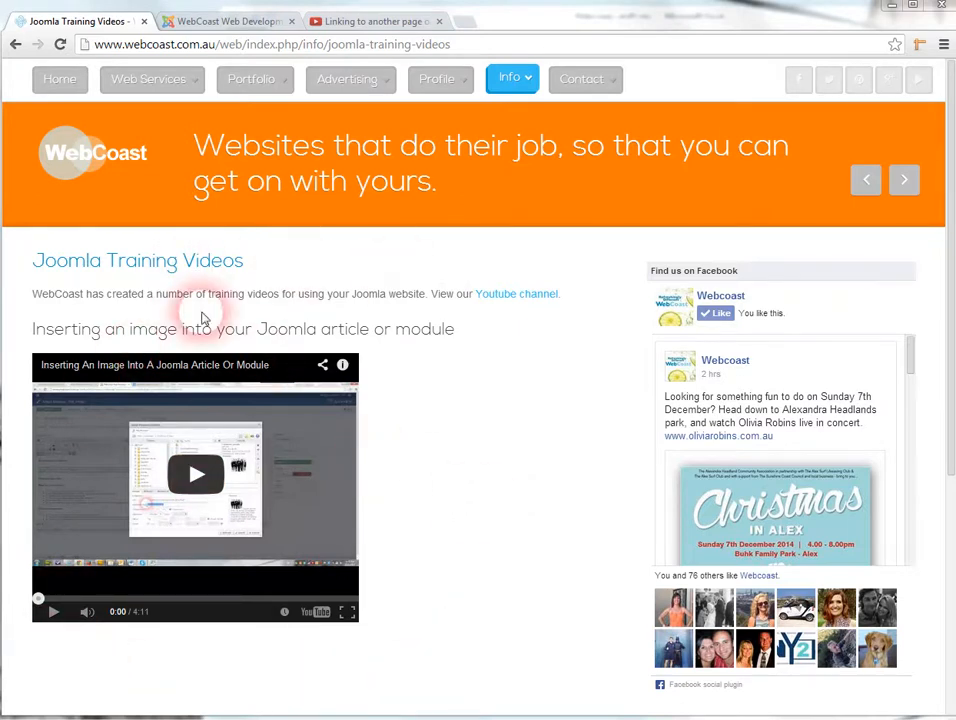
Switch to the Joomla Article Manager tab listing the site's articles.
left_click(235, 22)
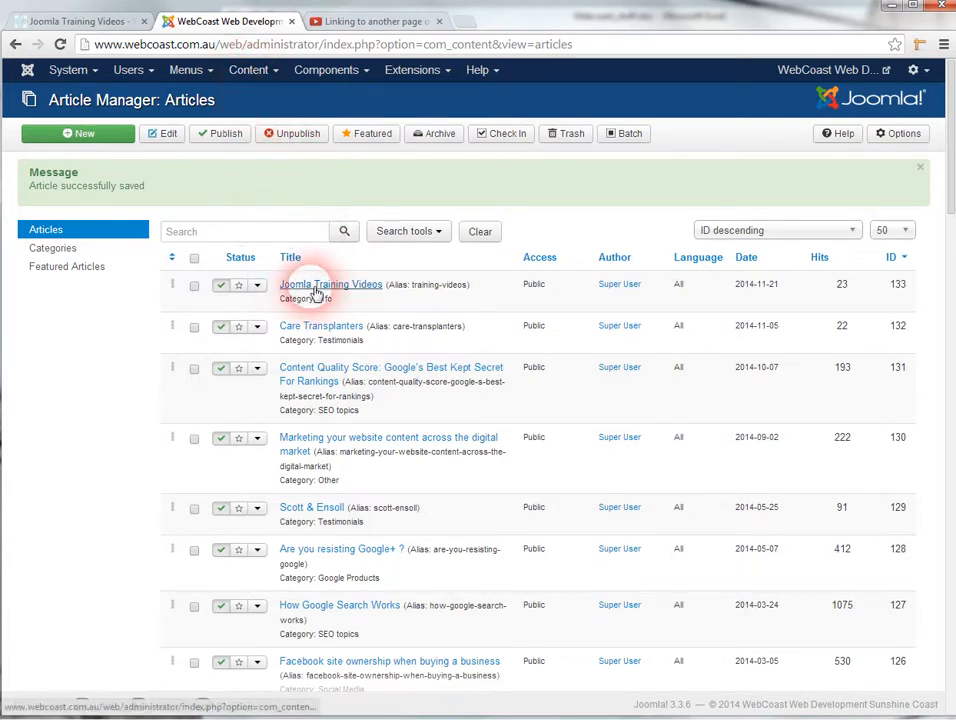
Open the 'Joomla Training Videos' article and place the cursor below its video.
left_click(316, 289)
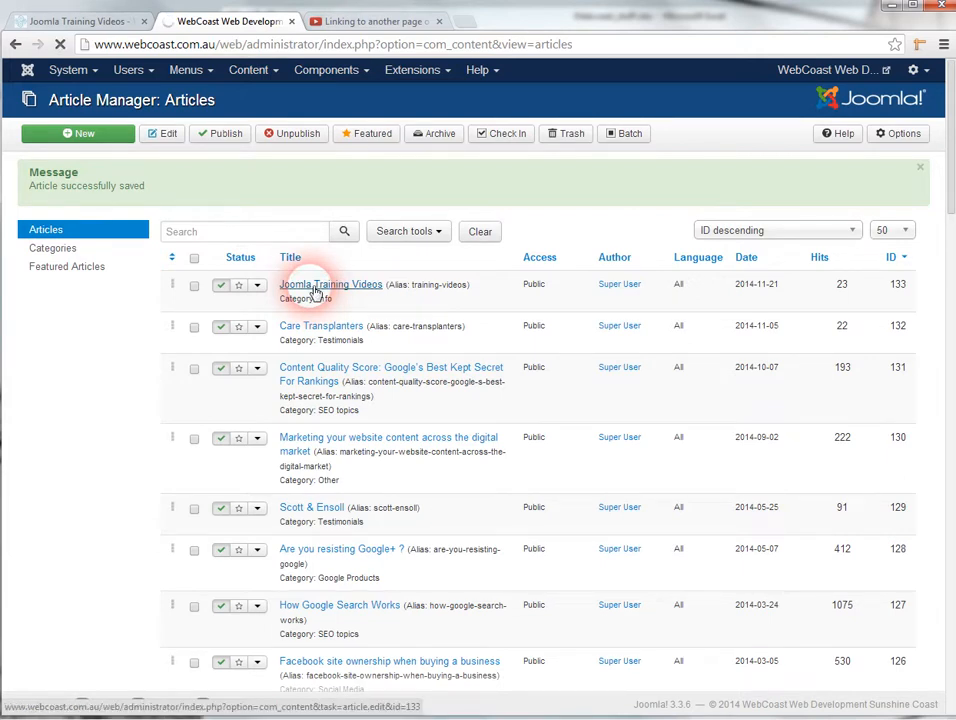
left_click(330, 284)
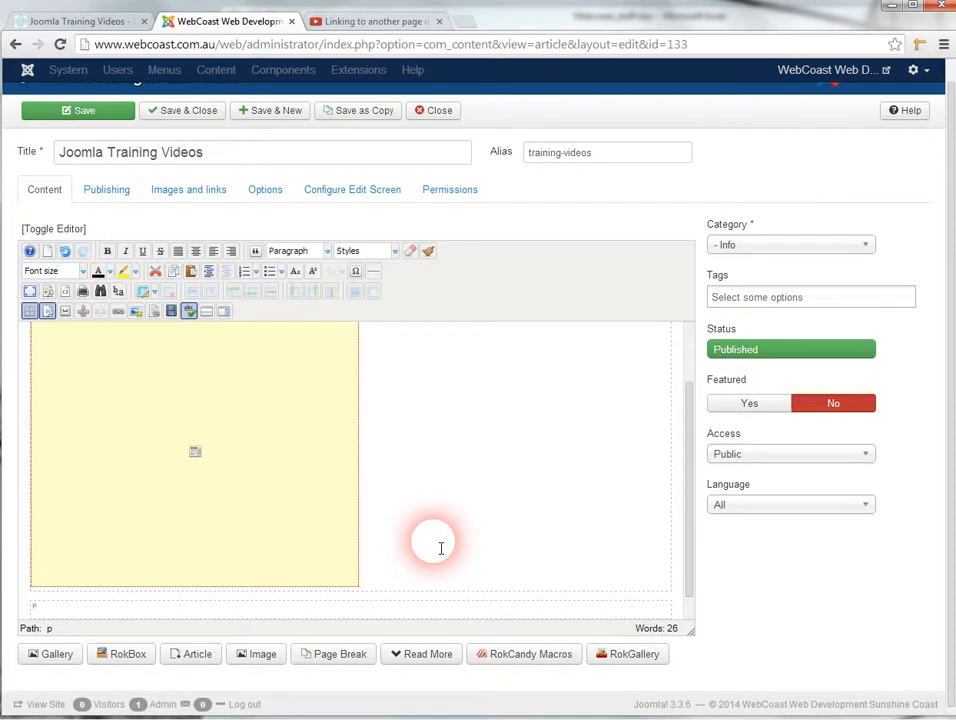
mouse_move(427, 522)
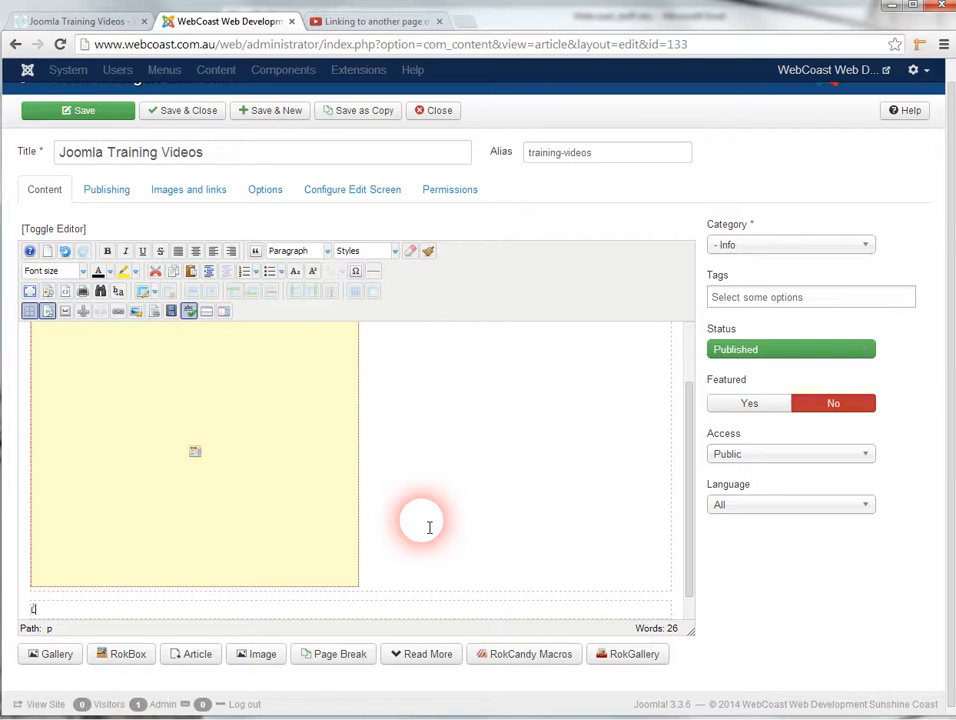
Add 'Linking to another page on your website' as a Heading 3, then bring up YouTube.
type("Linking to another")
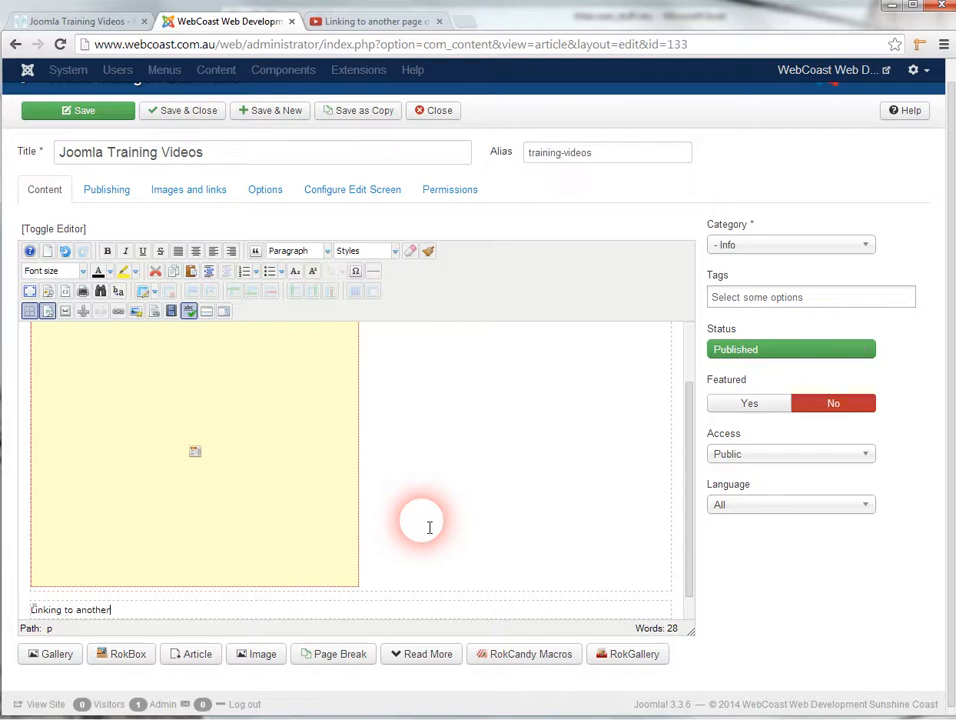
type("page on your website")
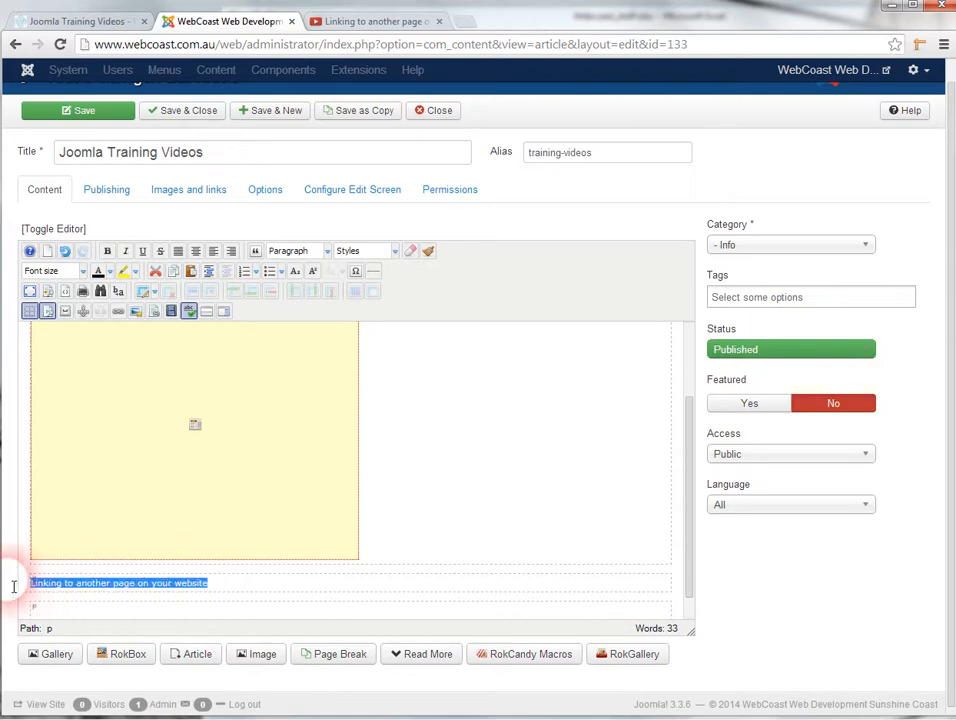
left_click(295, 250)
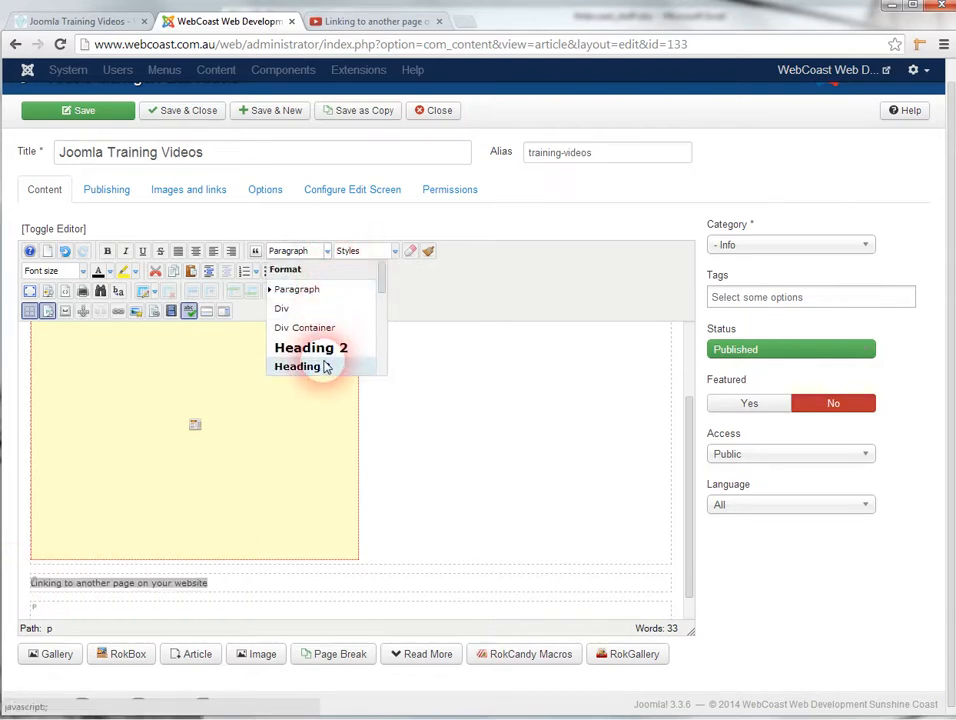
left_click(297, 366)
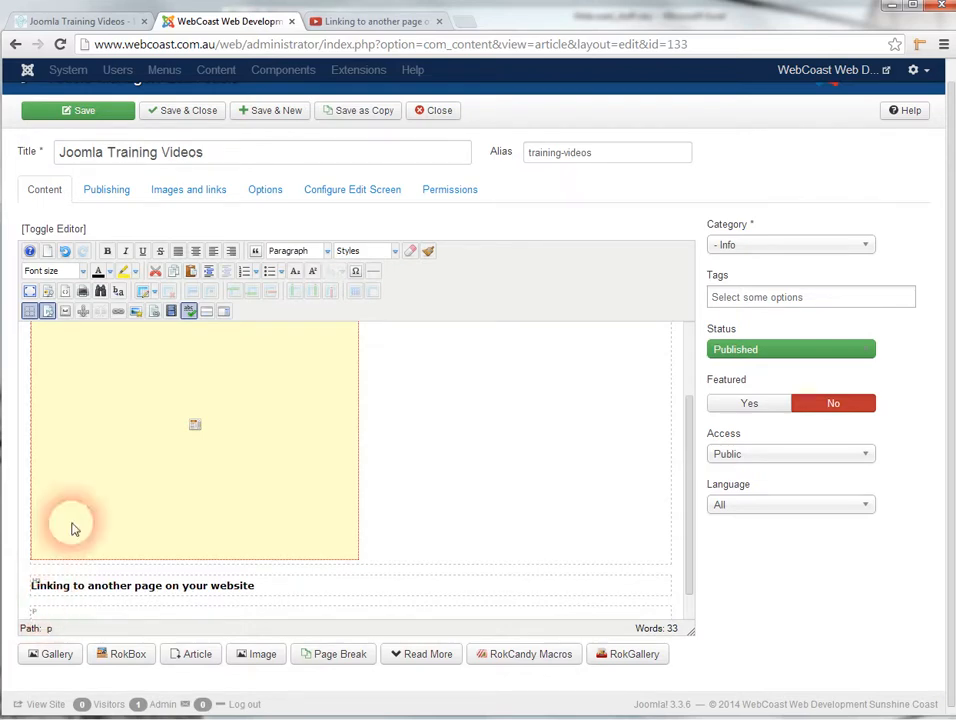
left_click(385, 21)
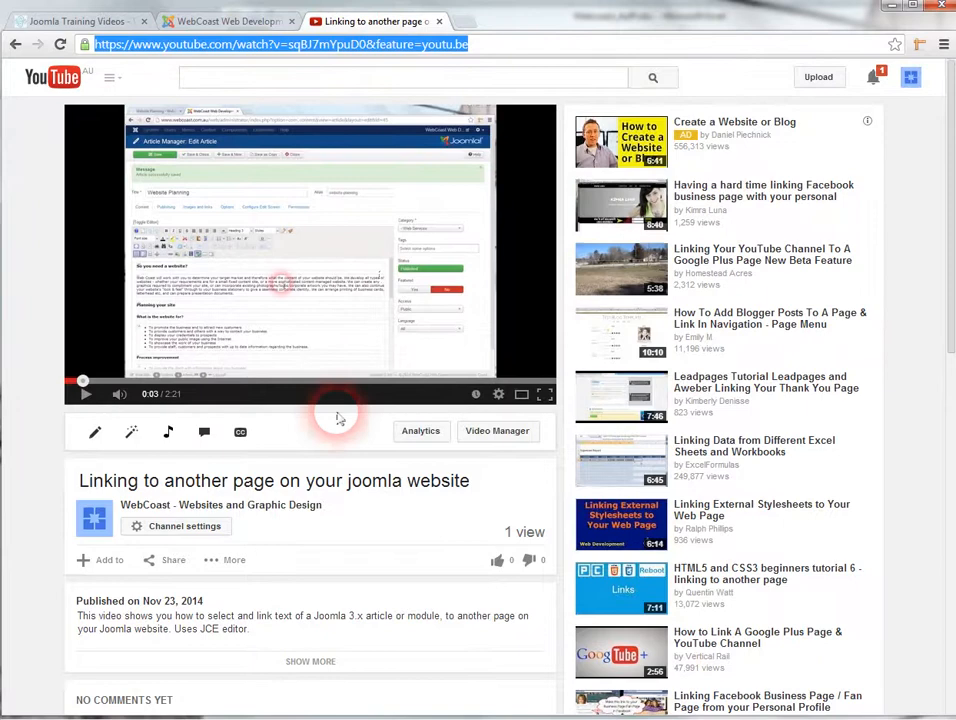
mouse_move(330, 480)
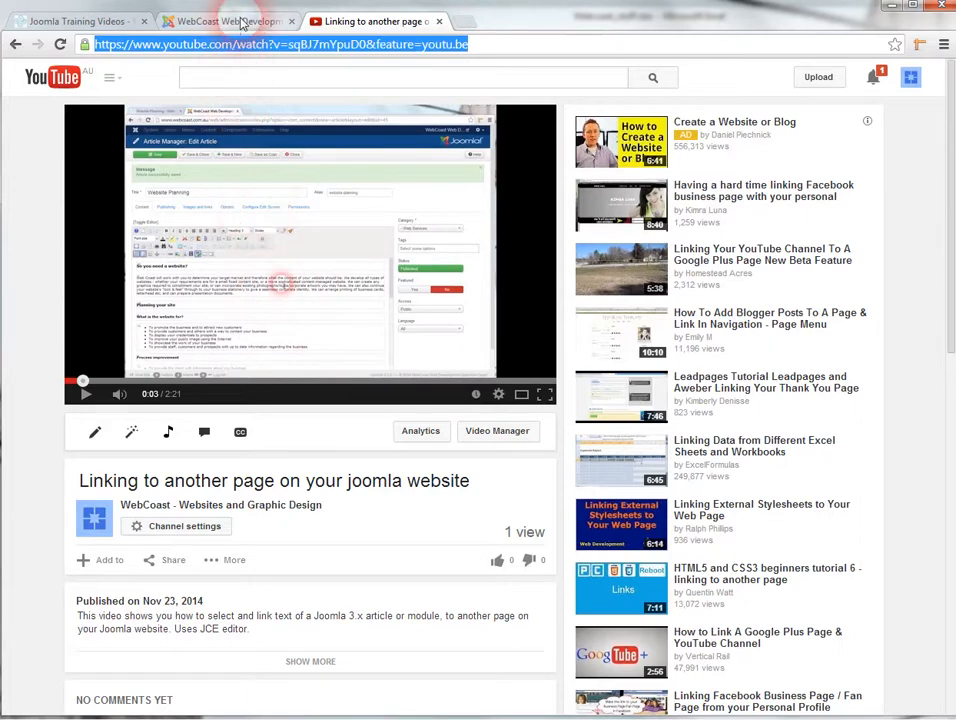
Return to the Joomla article editor tab with the video URL copied.
left_click(230, 25)
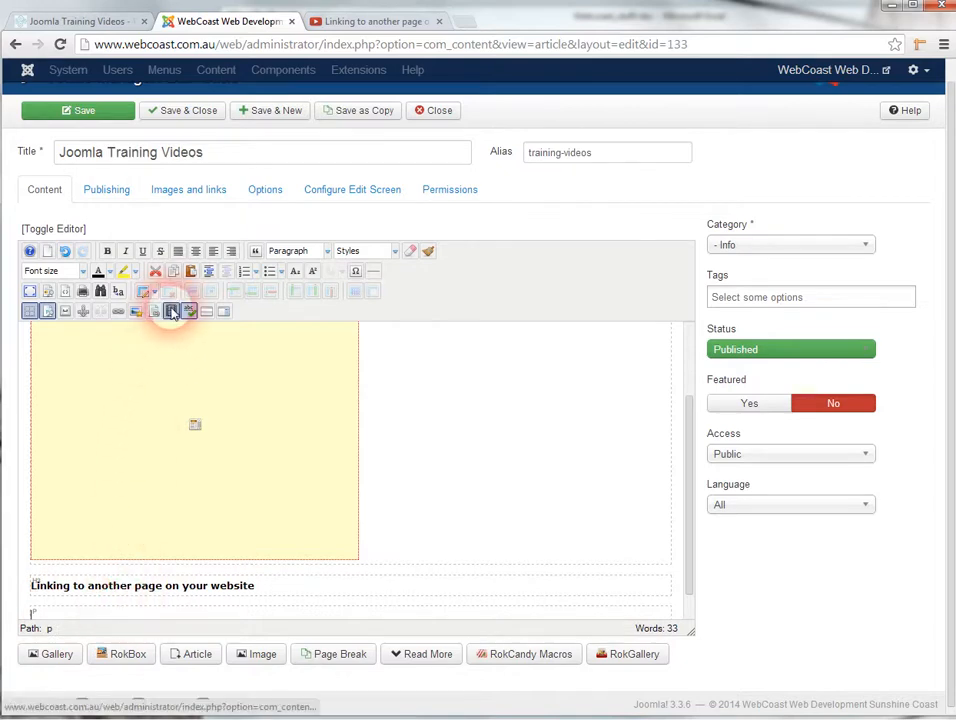
mouse_move(171, 311)
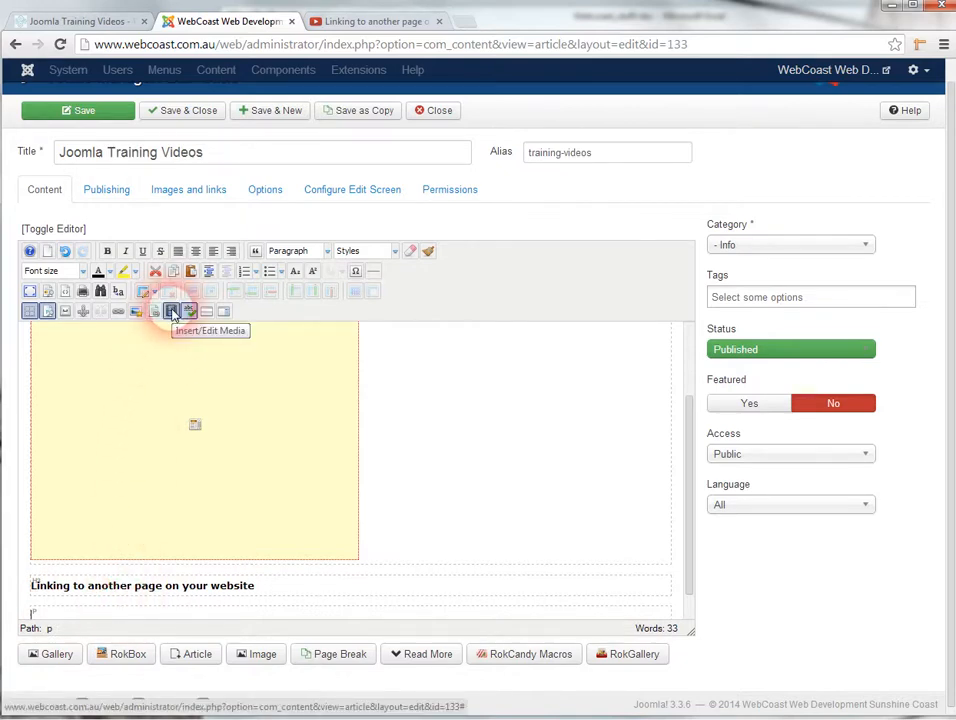
Launch Insert/Edit Media from the JCE editor toolbar.
left_click(172, 311)
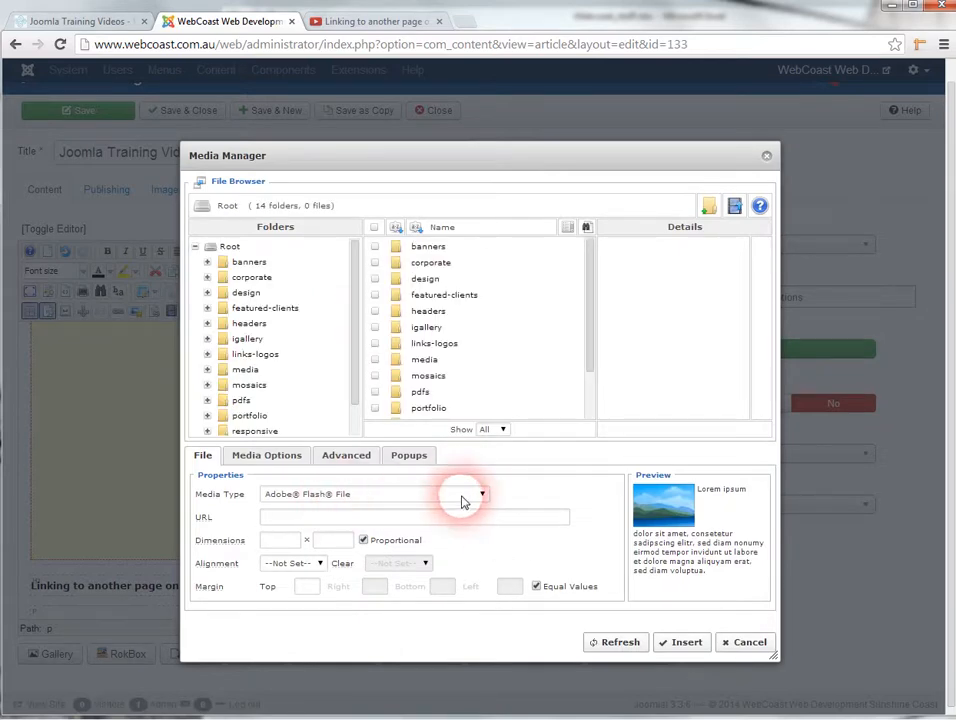
left_click(482, 494)
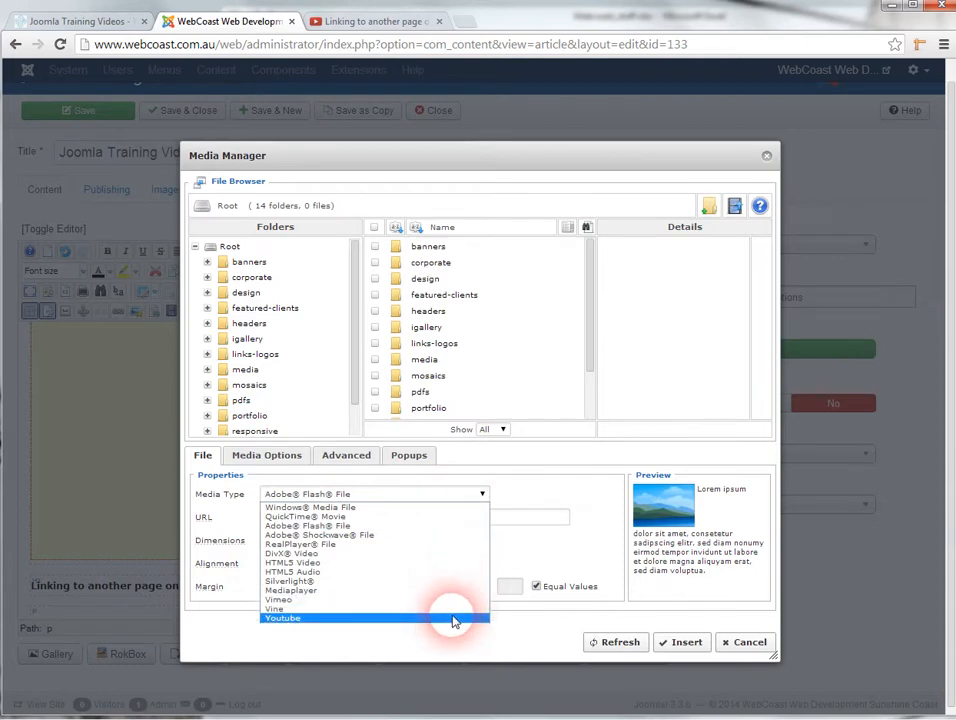
left_click(284, 617)
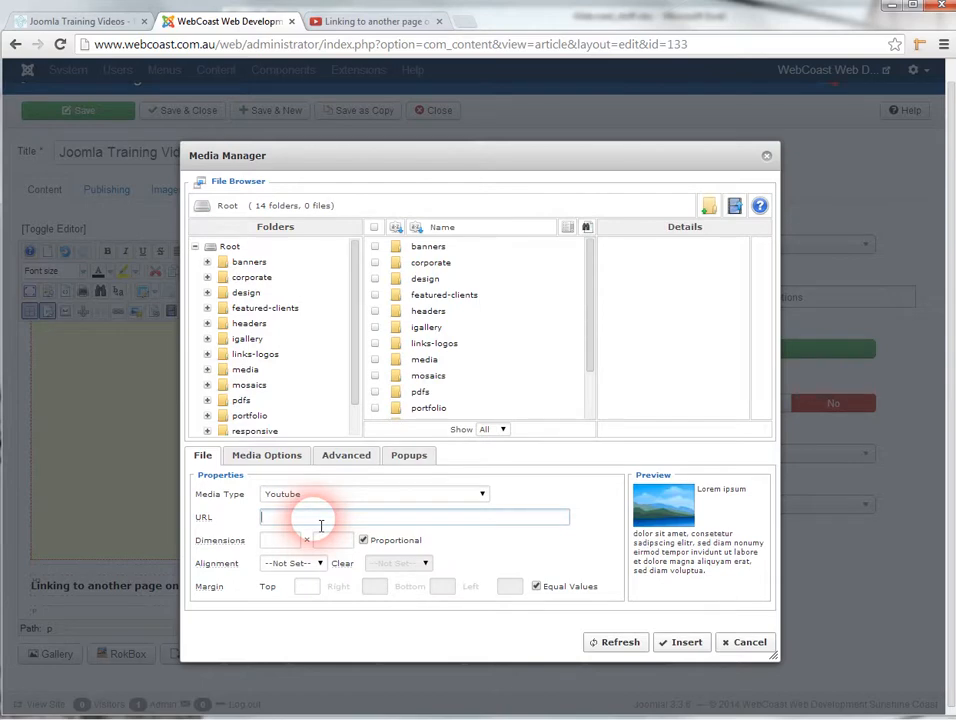
type("https://www.youtube.com/watch?v=sqBJ7mYpuD0&feature=youtu.be")
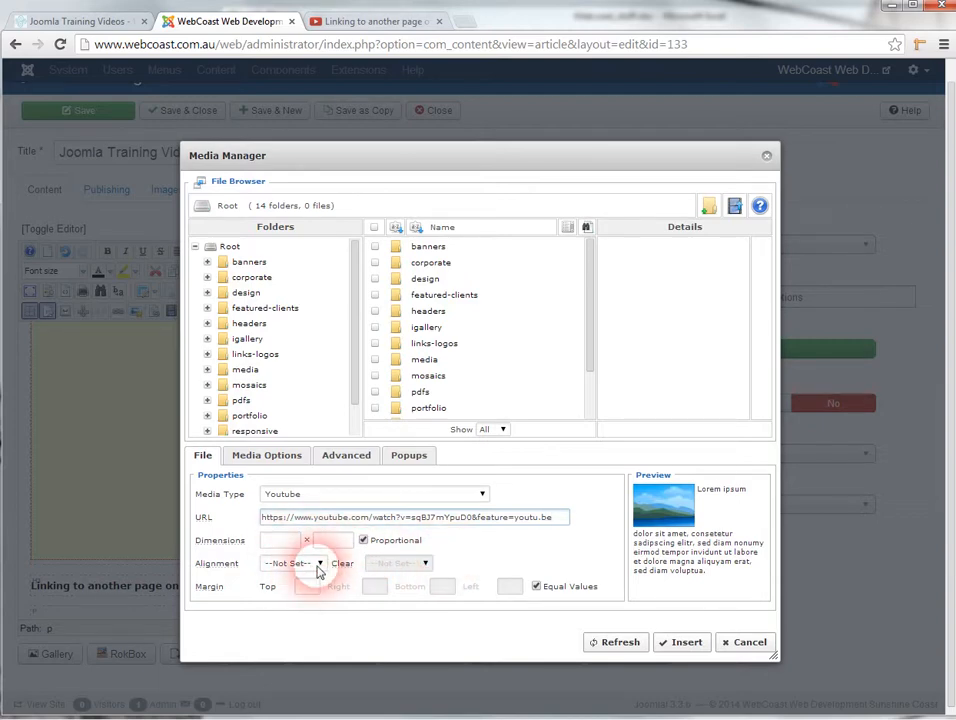
left_click(683, 642)
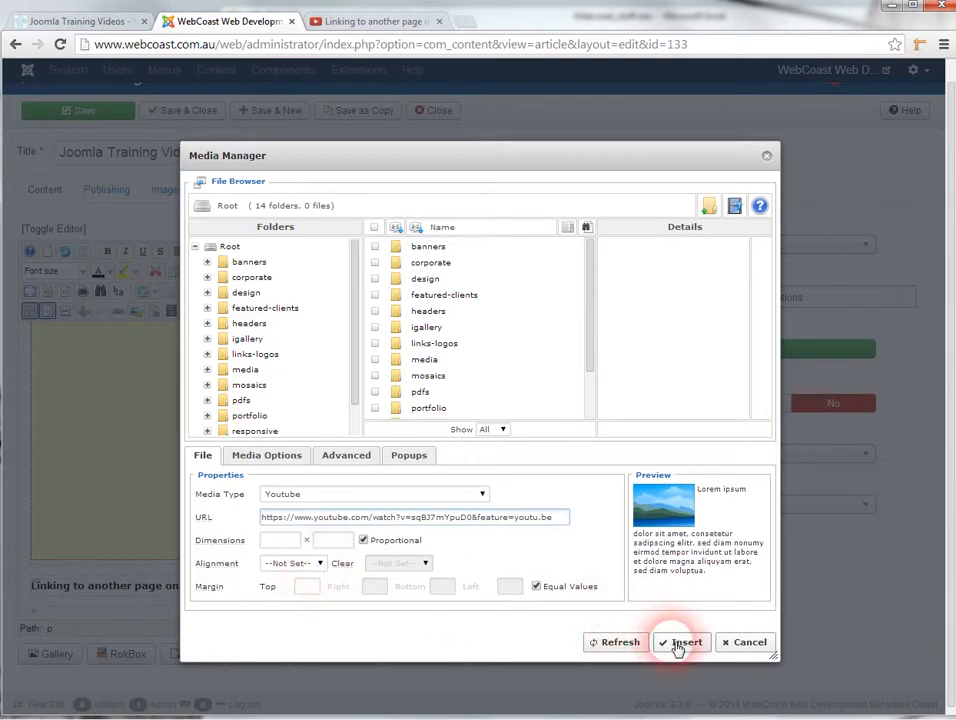
left_click(678, 642)
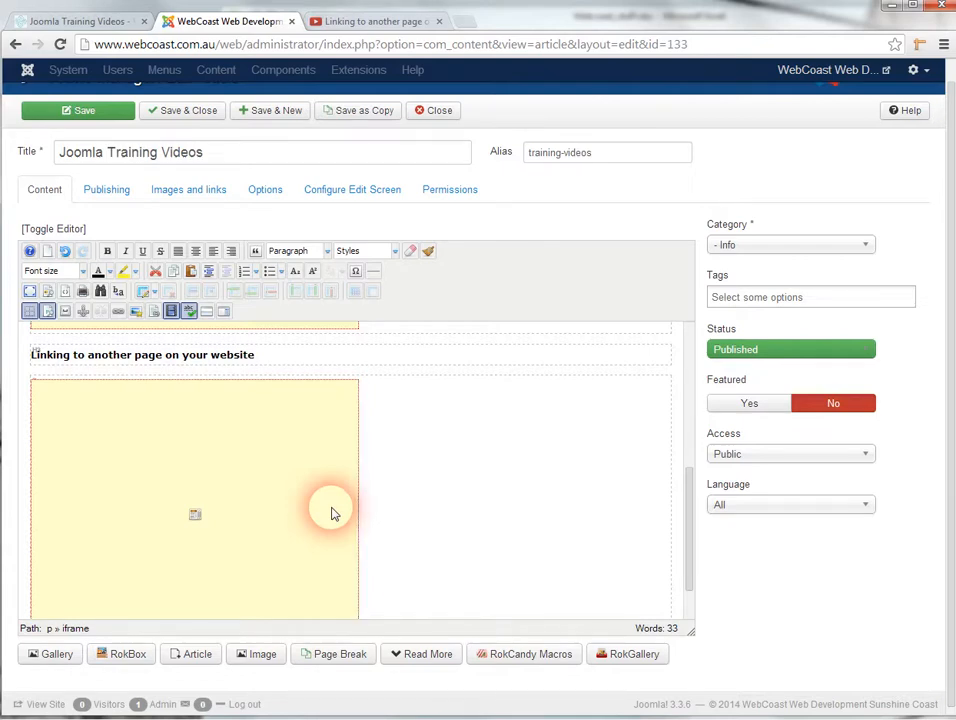
mouse_move(155, 340)
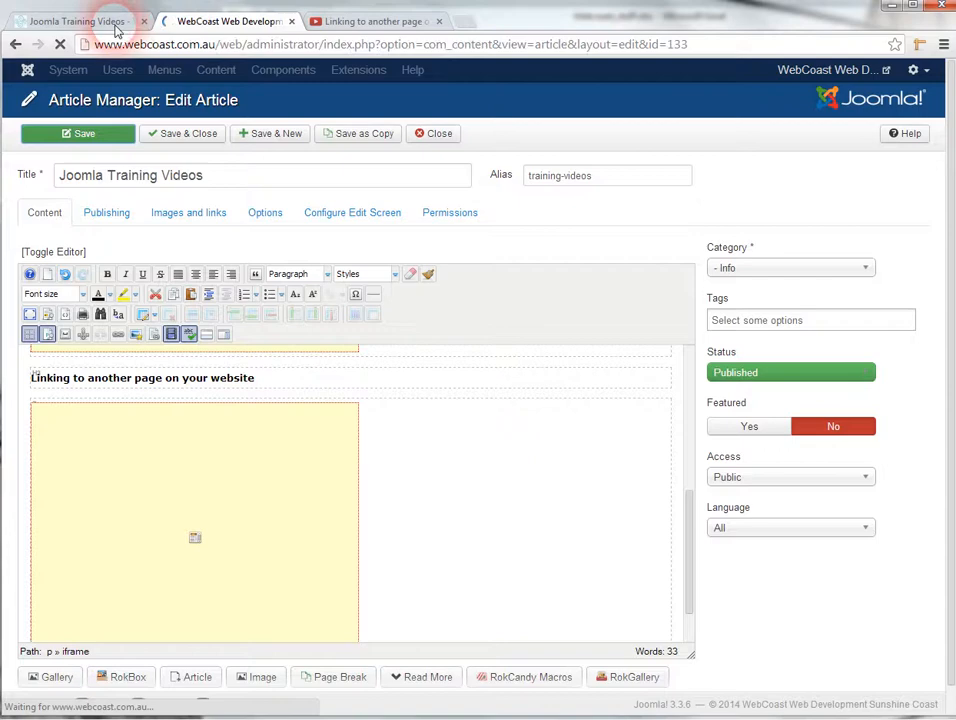
Switch to the public Joomla Training Videos page tab after saving.
left_click(80, 17)
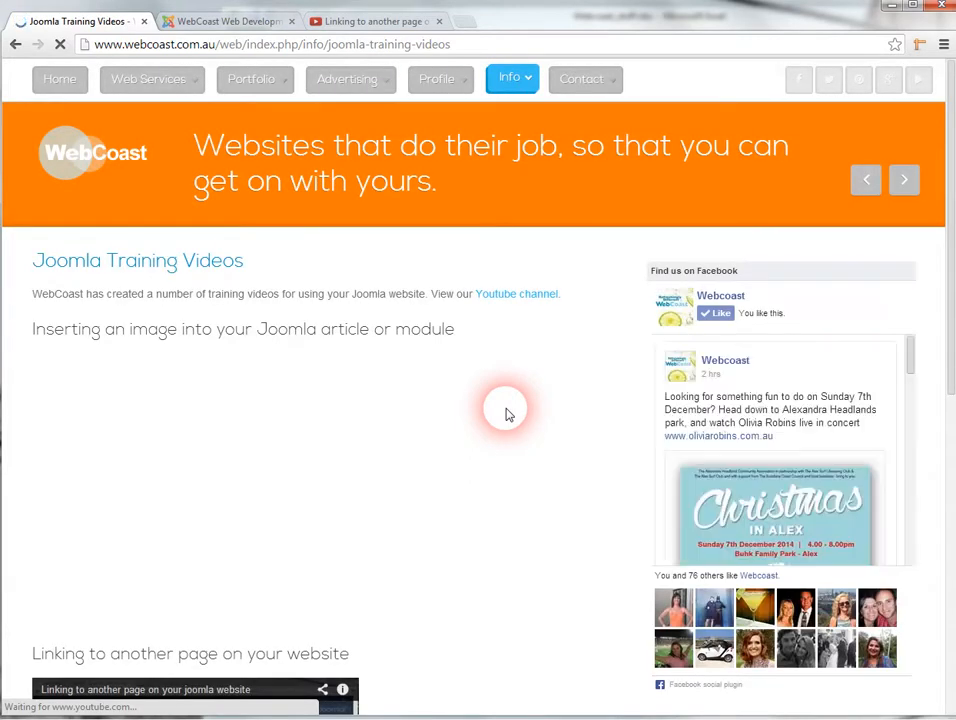
Scroll down the refreshed page to the 'Linking to another page on your website' video.
scroll("down", 3)
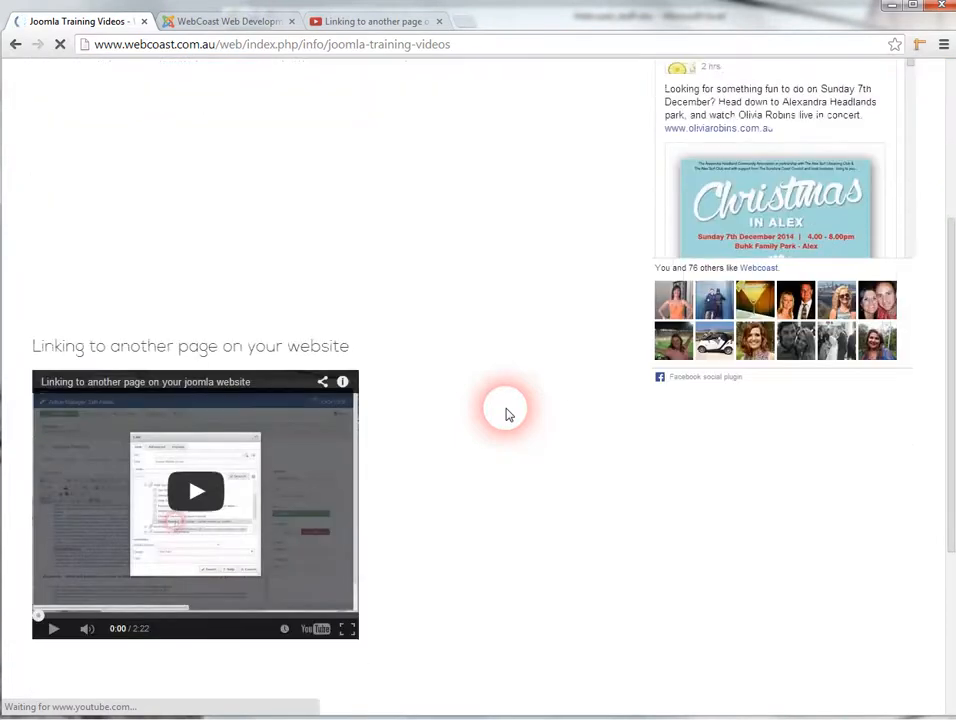
mouse_move(440, 523)
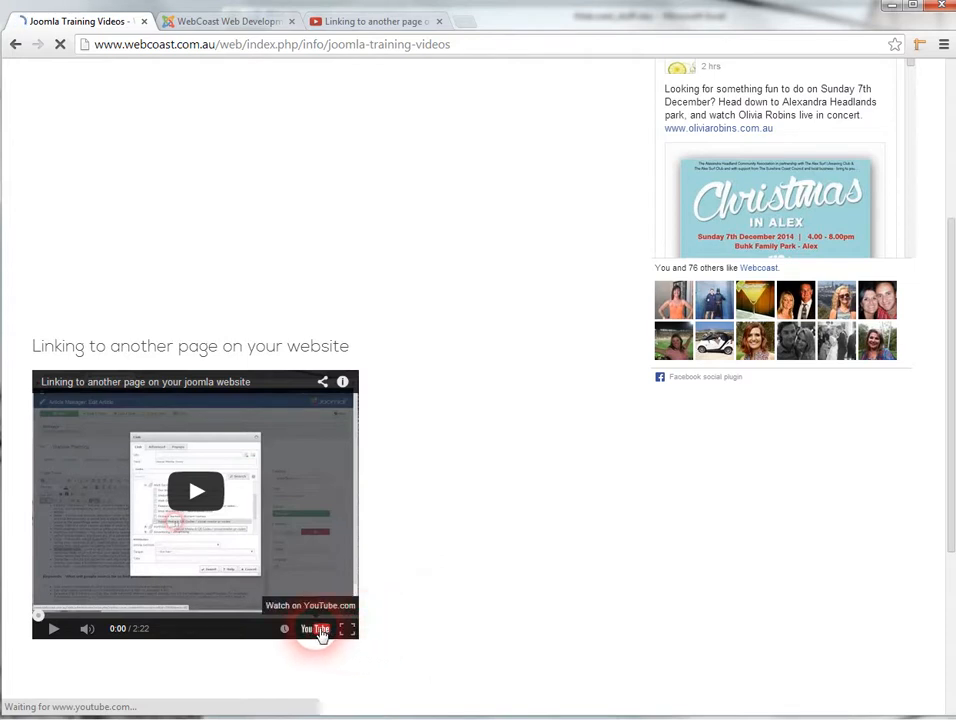
mouse_move(78, 641)
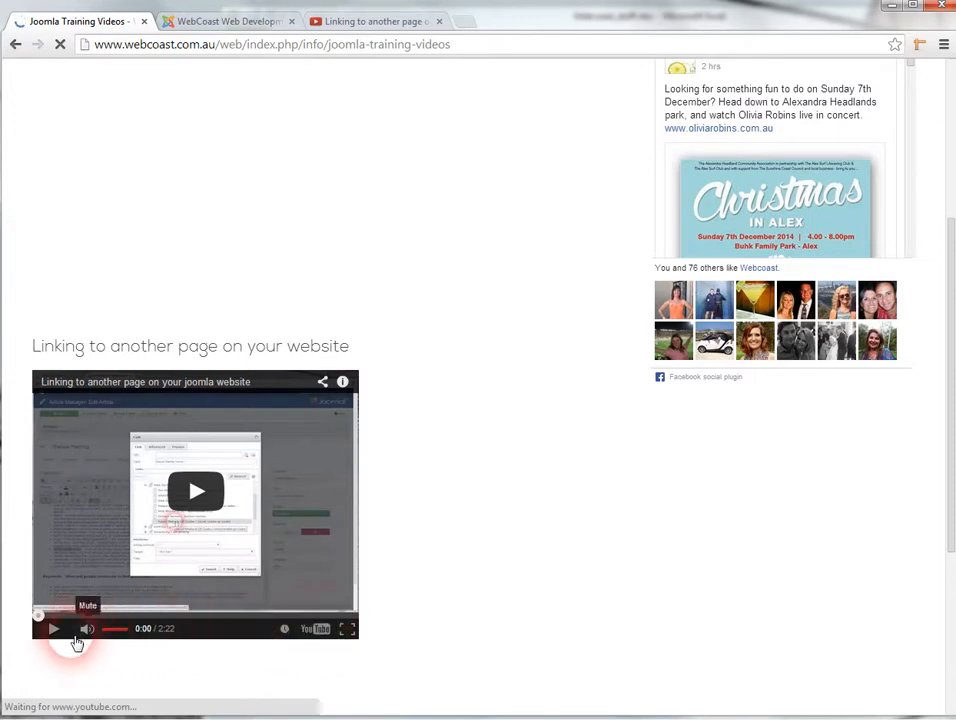